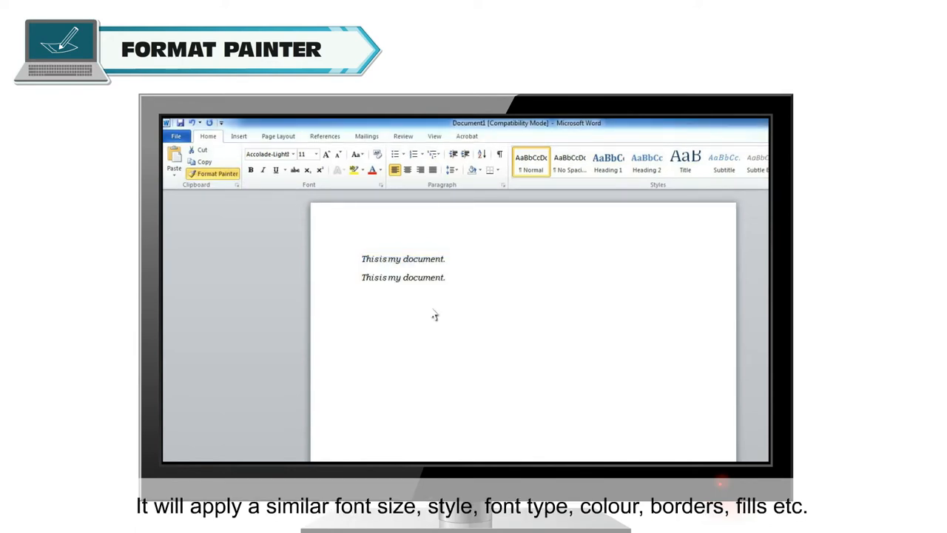
Copy the first line's italic formatting onto the second line with Format Painter
{"action": "left_click", "coordinate": [212, 173]}
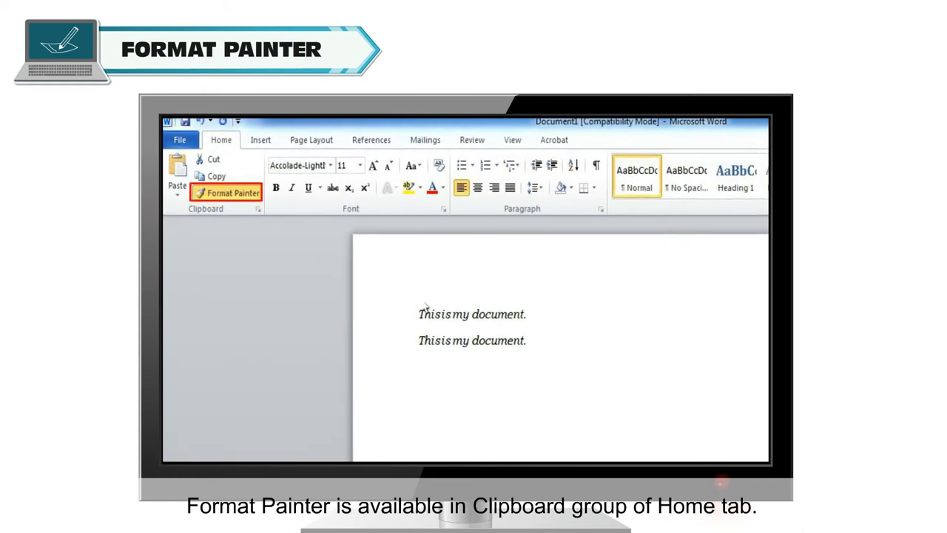
{"action": "mouse_move", "coordinate": [313, 216]}
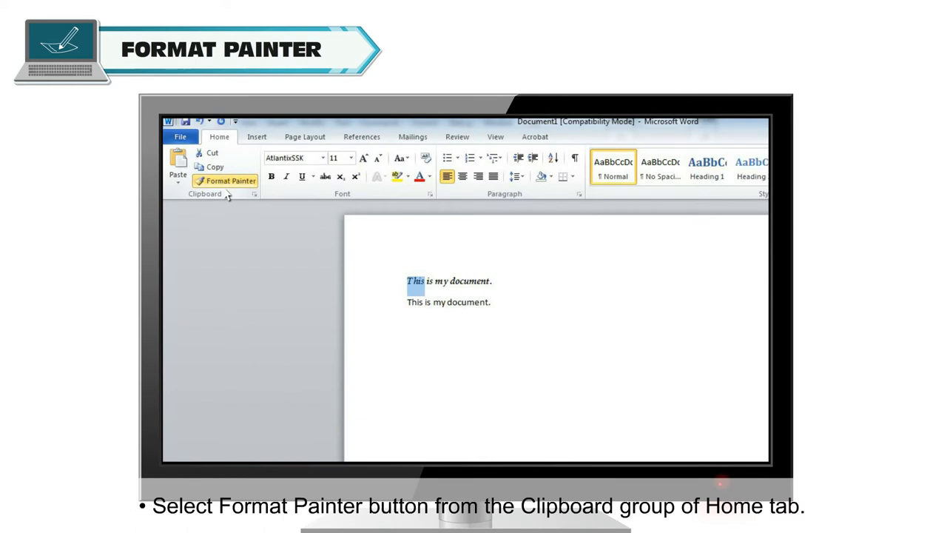
{"action": "left_click", "coordinate": [230, 181]}
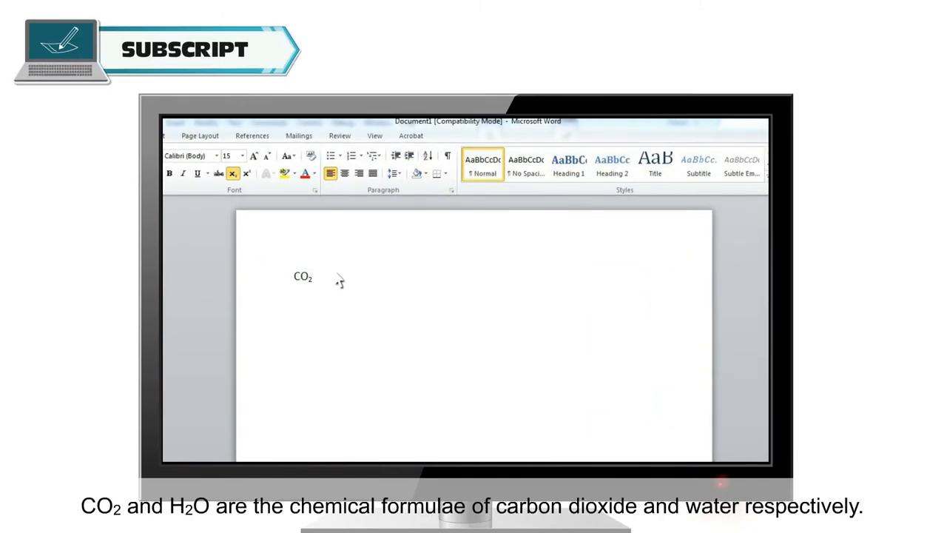
Type H2O, then make the 2 in CO2 a subscript
{"action": "type", "text": "H2O"}
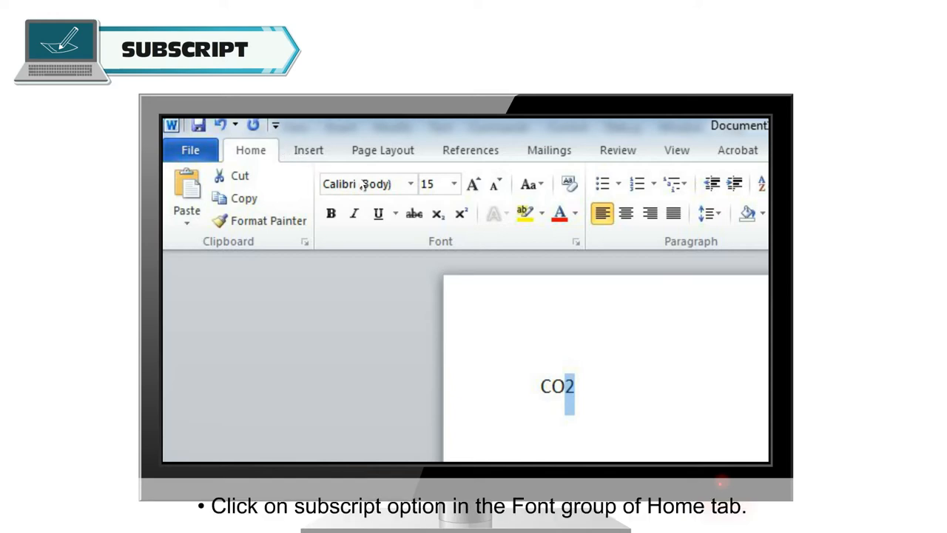
{"action": "left_click", "coordinate": [437, 213]}
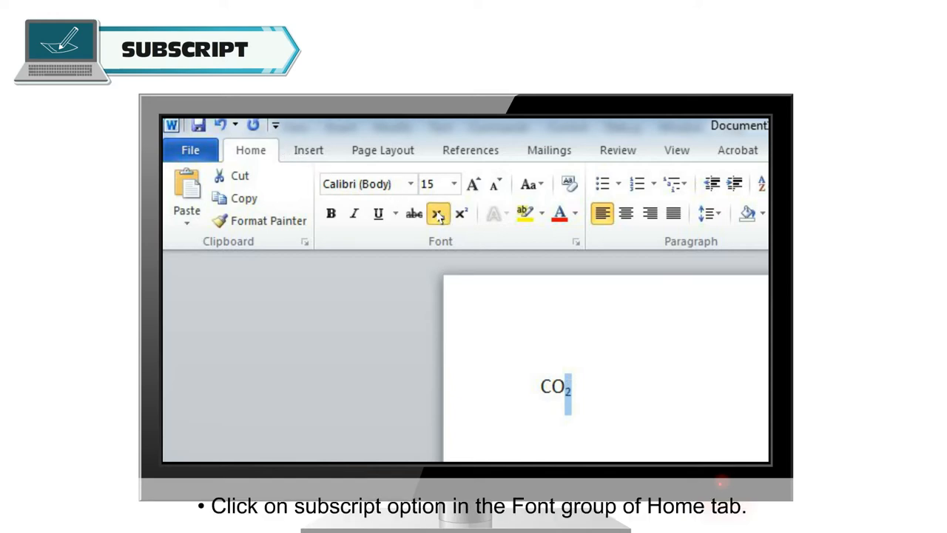
{"action": "left_click", "coordinate": [437, 214]}
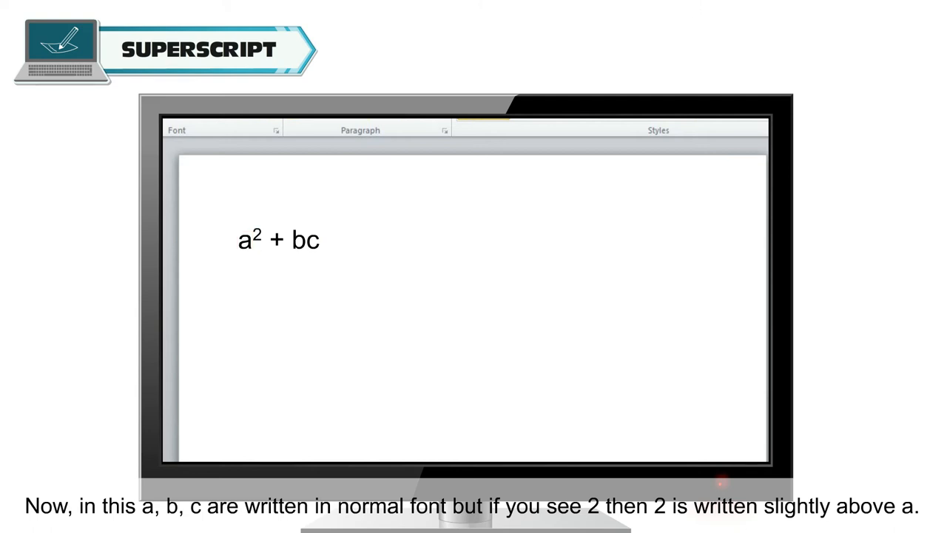
Make the 2 after 'a' in a2 + bc a superscript
{"action": "double_click", "coordinate": [255, 234]}
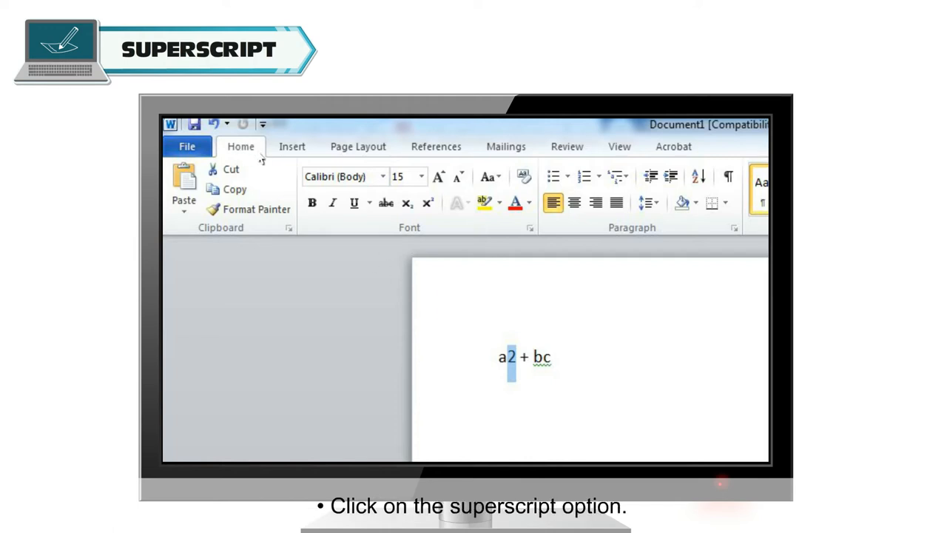
{"action": "left_click", "coordinate": [428, 203]}
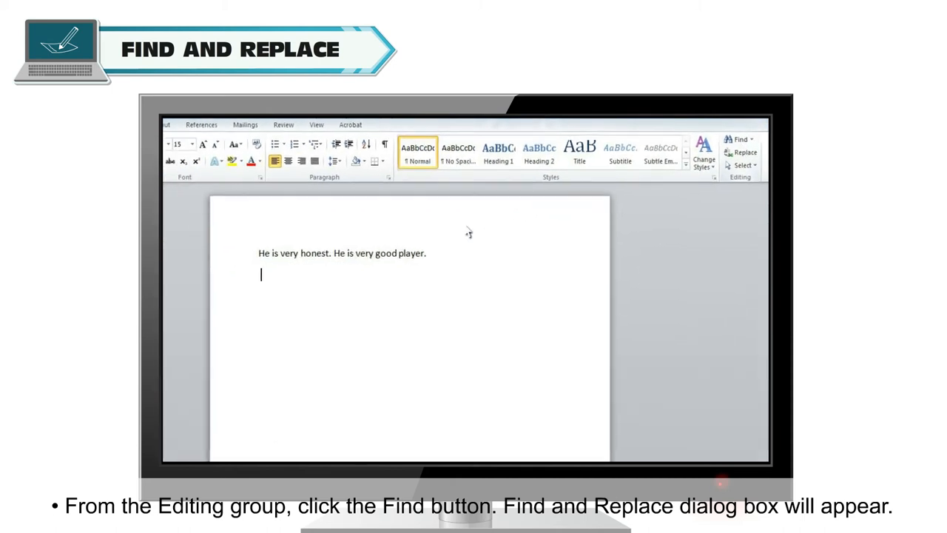
Find 'he', step through matches, and highlight both in the main document
{"action": "left_click", "coordinate": [739, 139]}
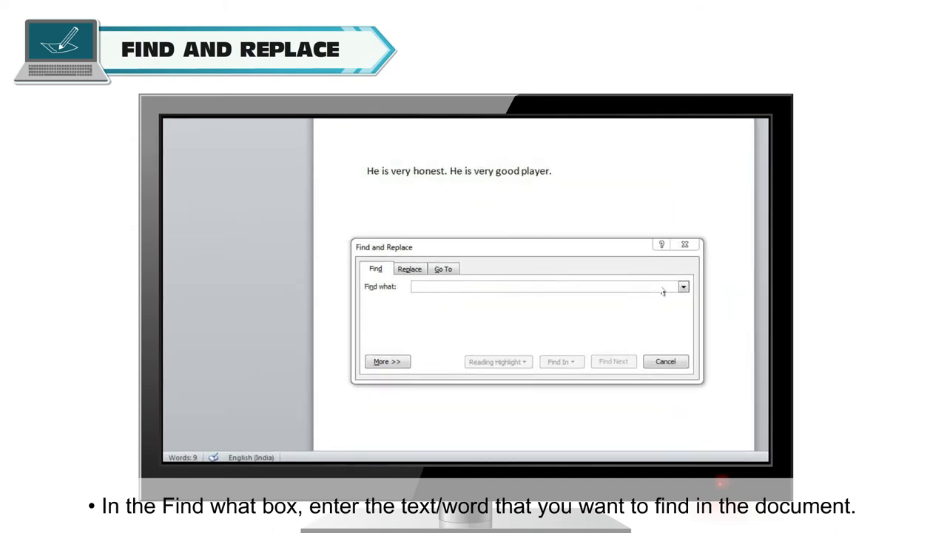
{"action": "type", "text": "he"}
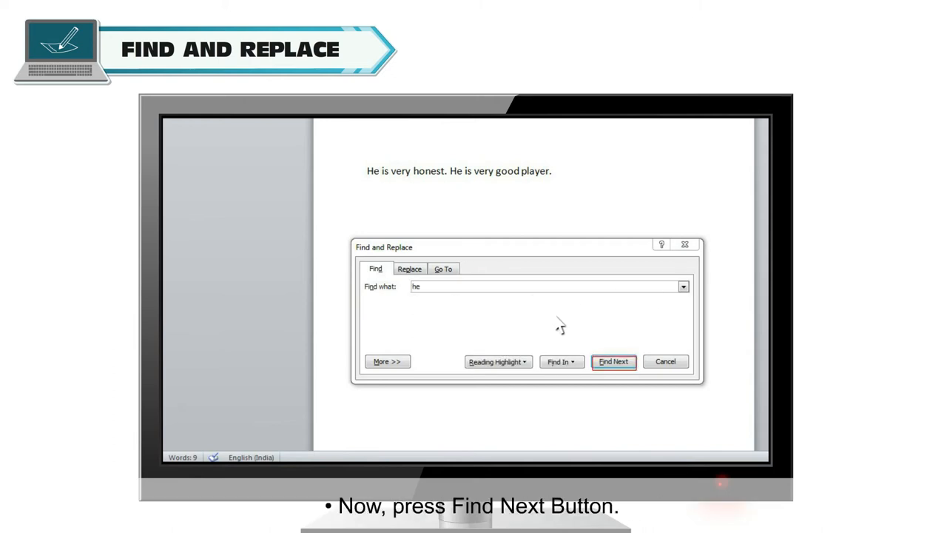
{"action": "left_click", "coordinate": [614, 362]}
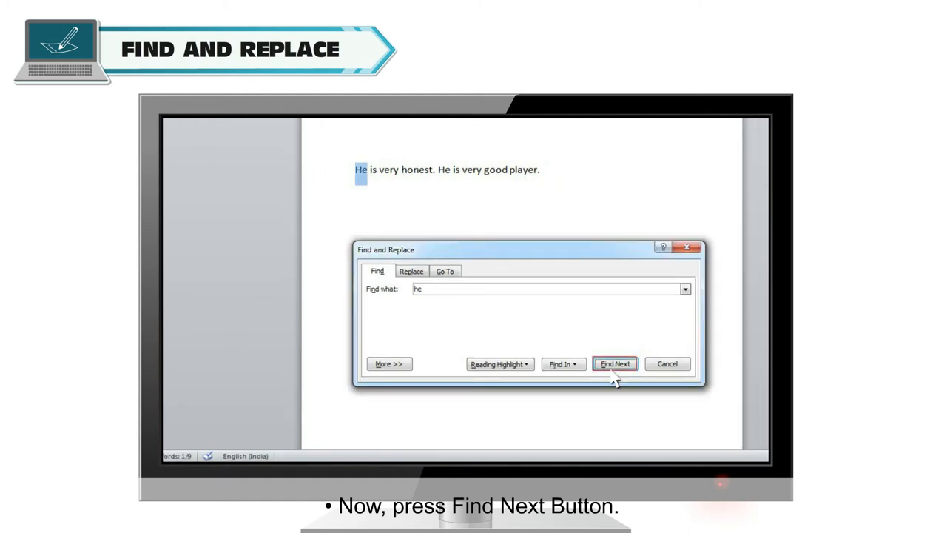
{"action": "left_click", "coordinate": [615, 363]}
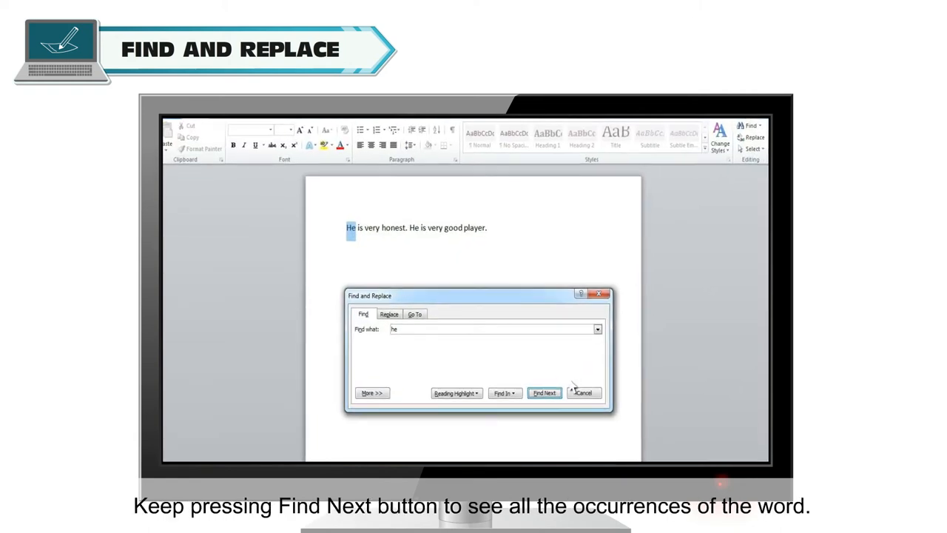
{"action": "left_click", "coordinate": [544, 392]}
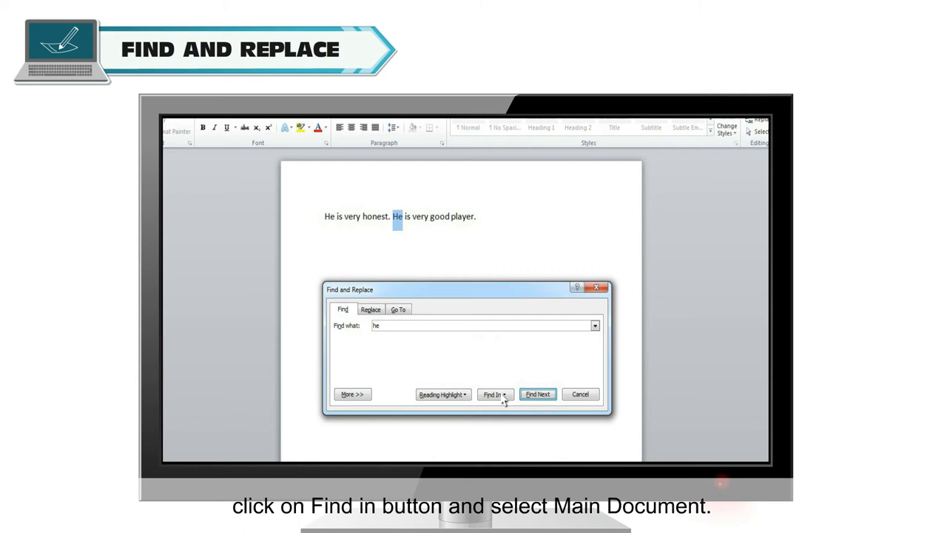
{"action": "left_click", "coordinate": [495, 393]}
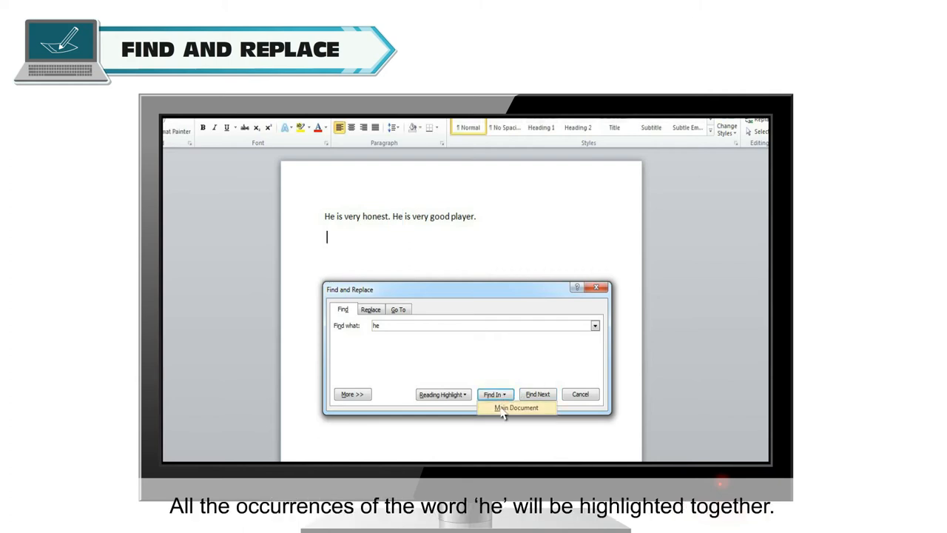
{"action": "left_click", "coordinate": [515, 408]}
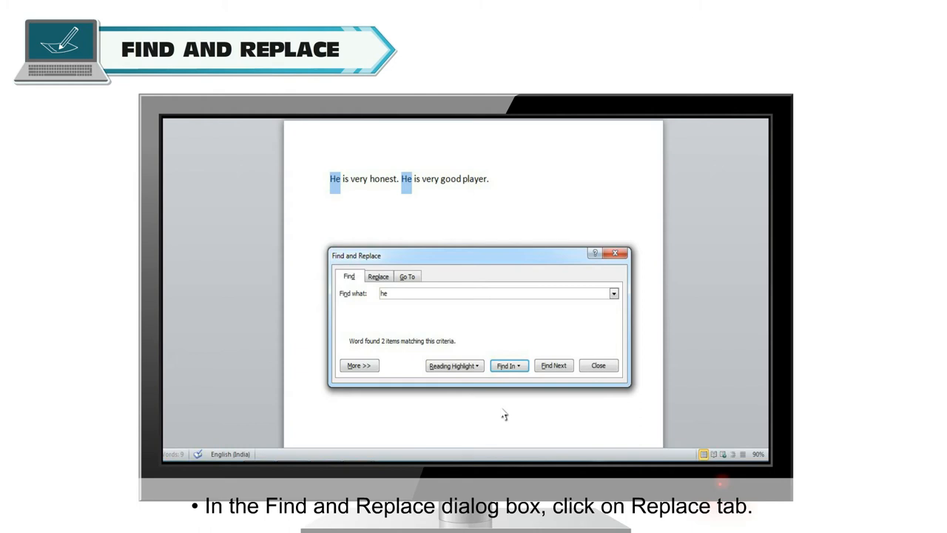
Replace each 'He' with 'She' one occurrence at a time
{"action": "left_click", "coordinate": [378, 276]}
{"action": "type", "text": "she"}
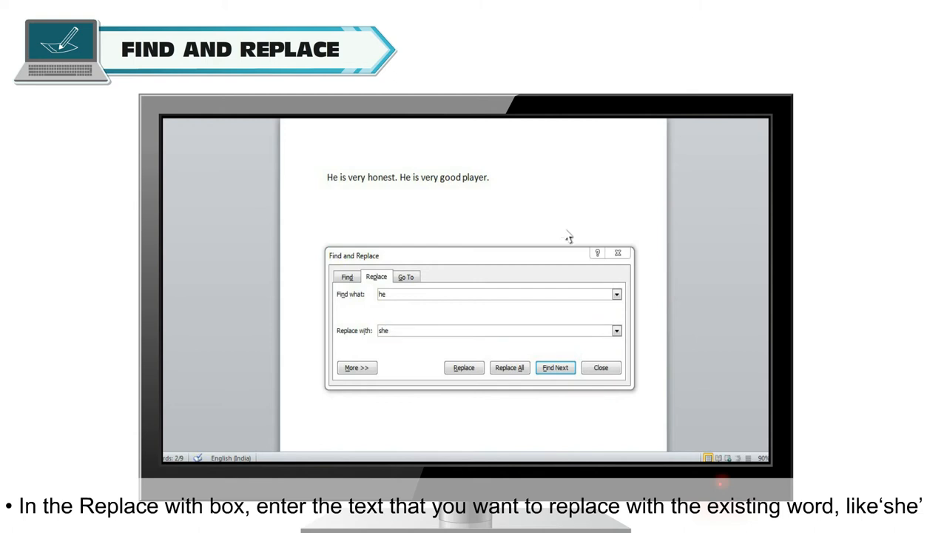
{"action": "left_click", "coordinate": [508, 368]}
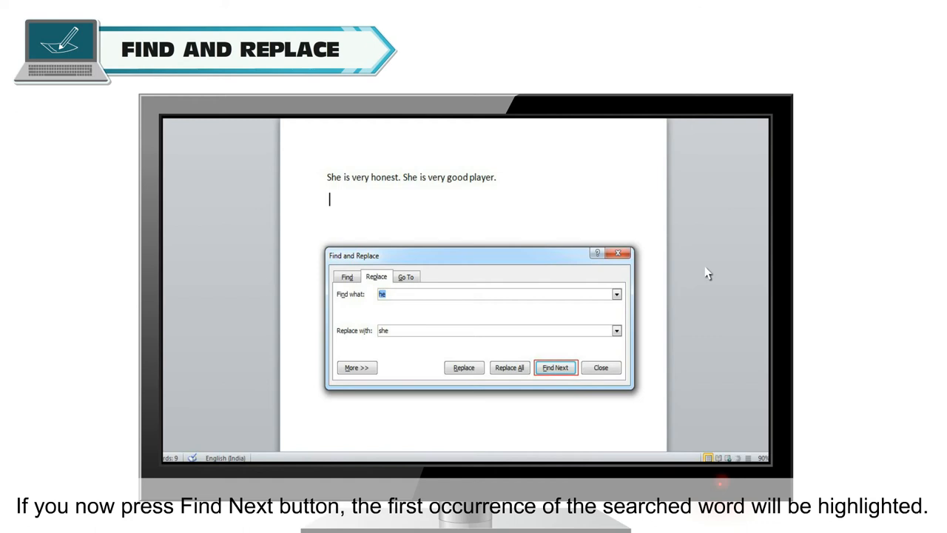
{"action": "left_click", "coordinate": [554, 368]}
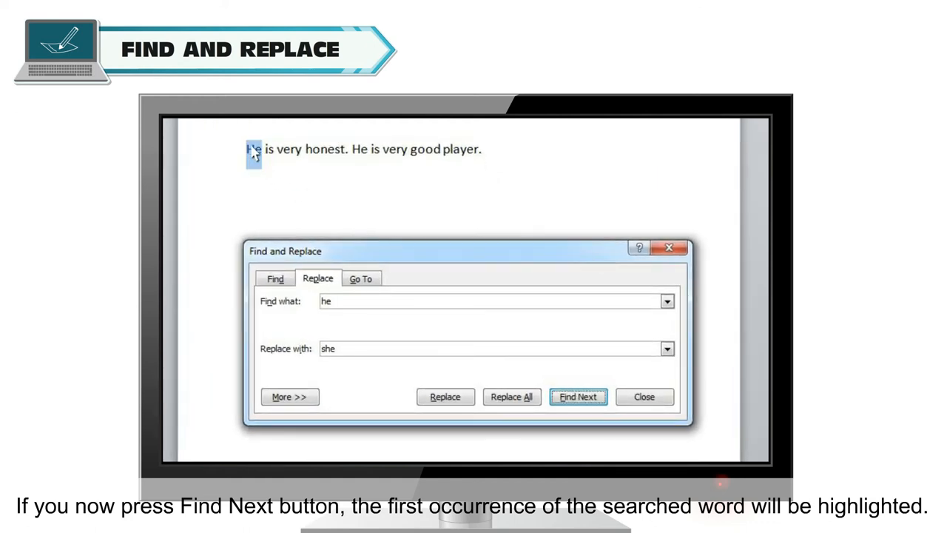
{"action": "left_click", "coordinate": [577, 396]}
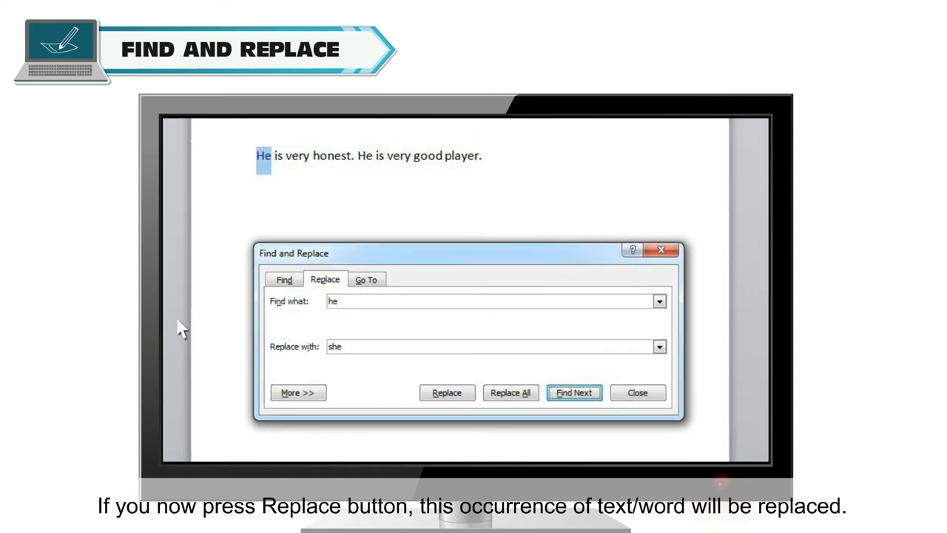
{"action": "left_click", "coordinate": [446, 392]}
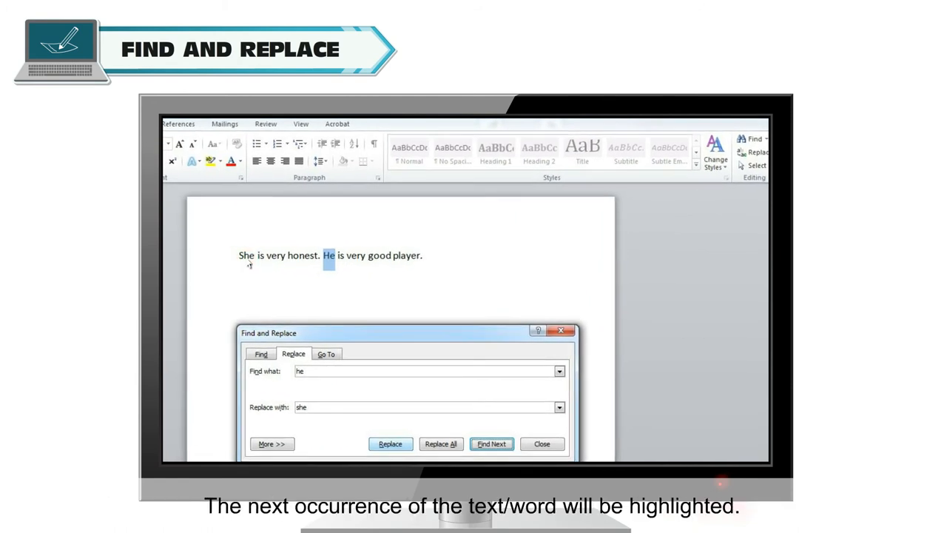
{"action": "left_click", "coordinate": [491, 444]}
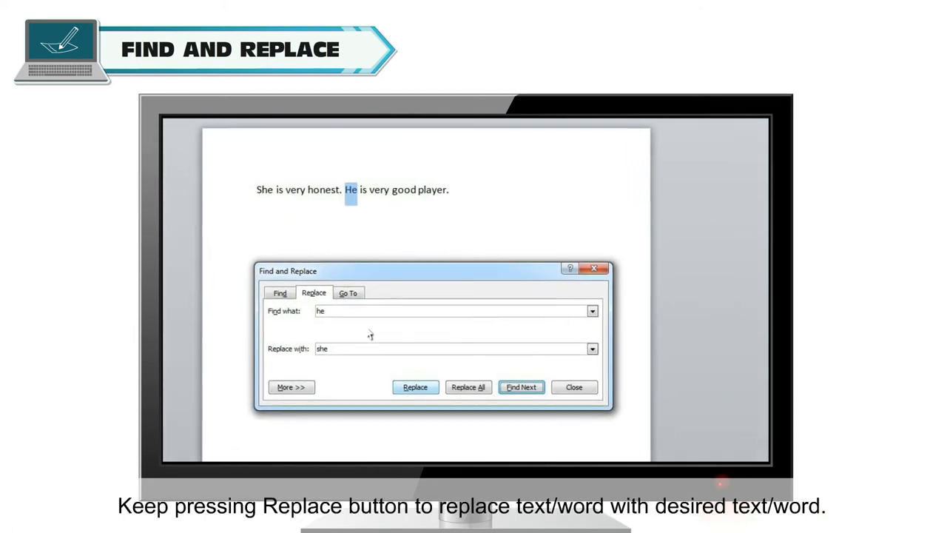
{"action": "left_click", "coordinate": [414, 387]}
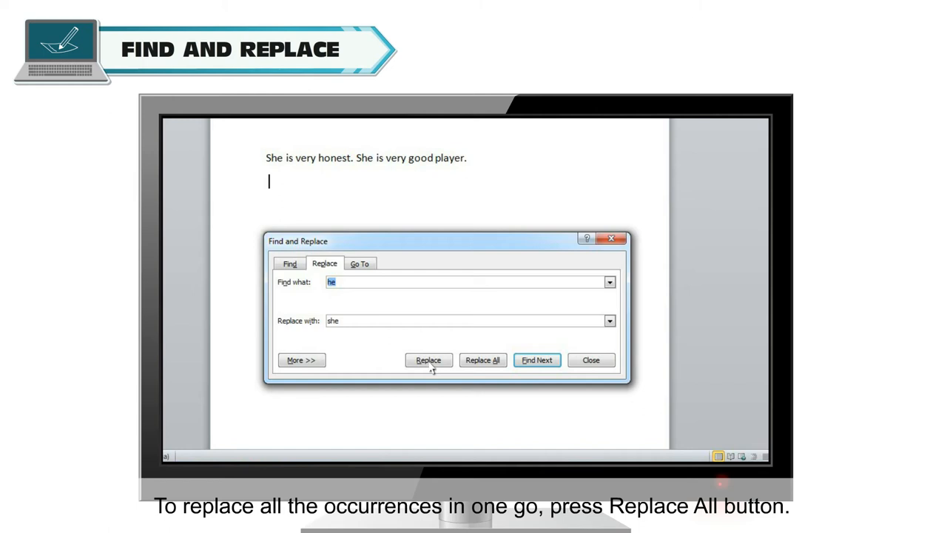
Replace All 'he' with 'she' and dismiss the 2-replacements message
{"action": "left_click", "coordinate": [482, 359]}
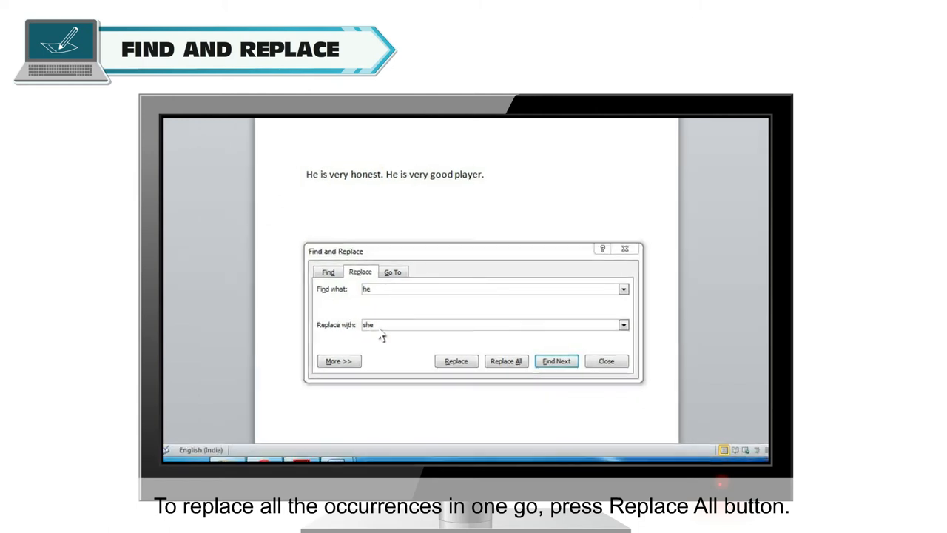
{"action": "left_click", "coordinate": [506, 360]}
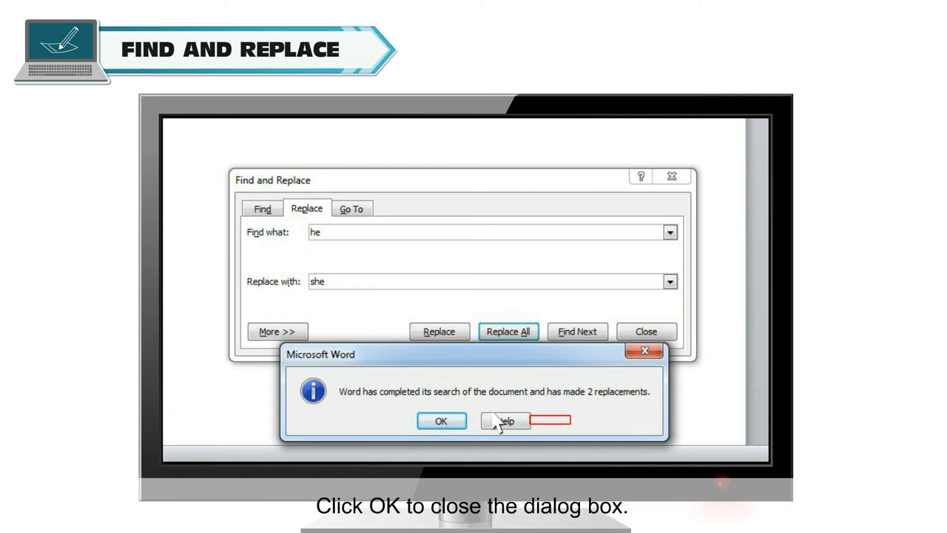
{"action": "left_click", "coordinate": [441, 420]}
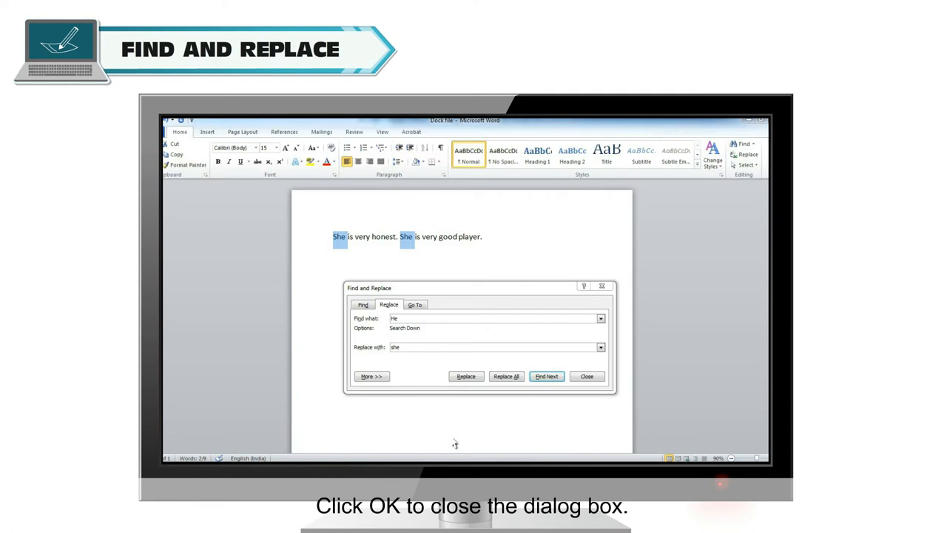
Close Find and Replace and view the presentation document's Page Layout options
{"action": "left_click", "coordinate": [586, 376]}
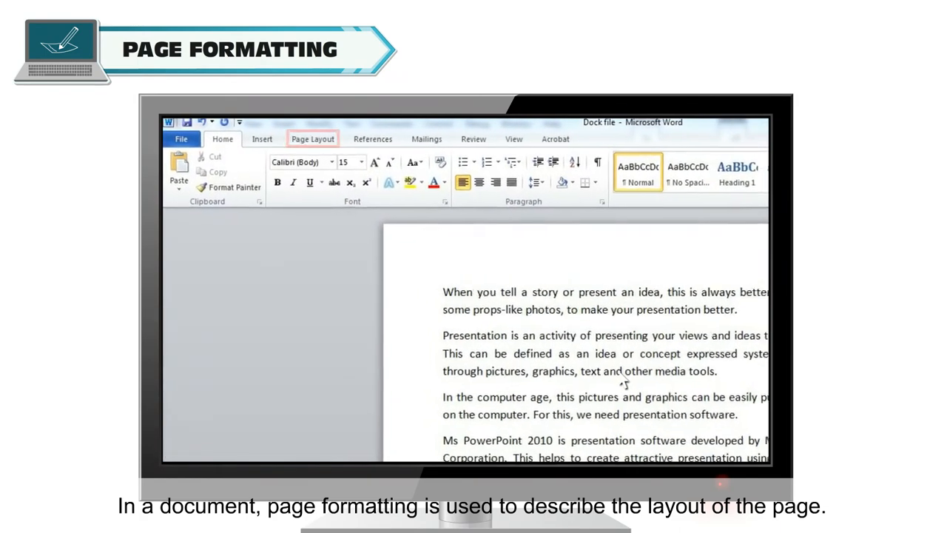
{"action": "left_click", "coordinate": [316, 139]}
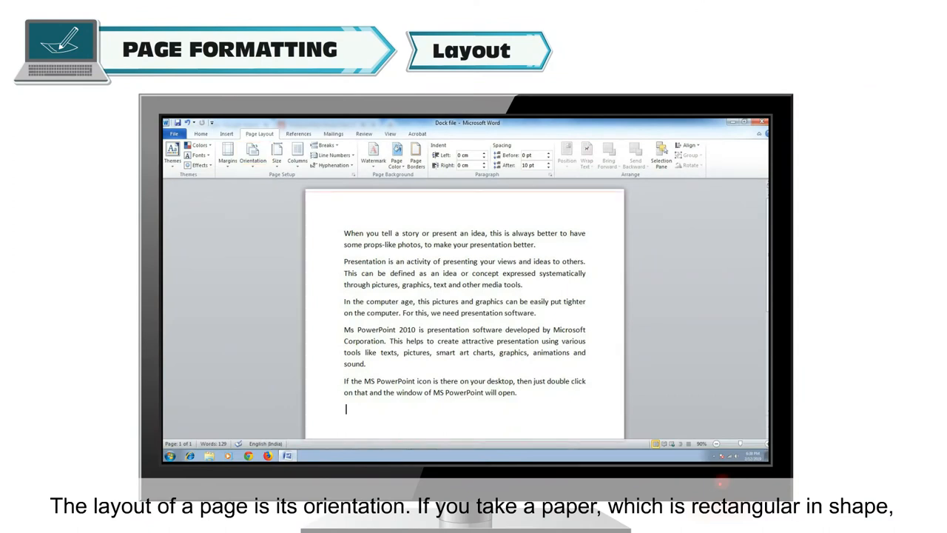
{"action": "left_click", "coordinate": [415, 155]}
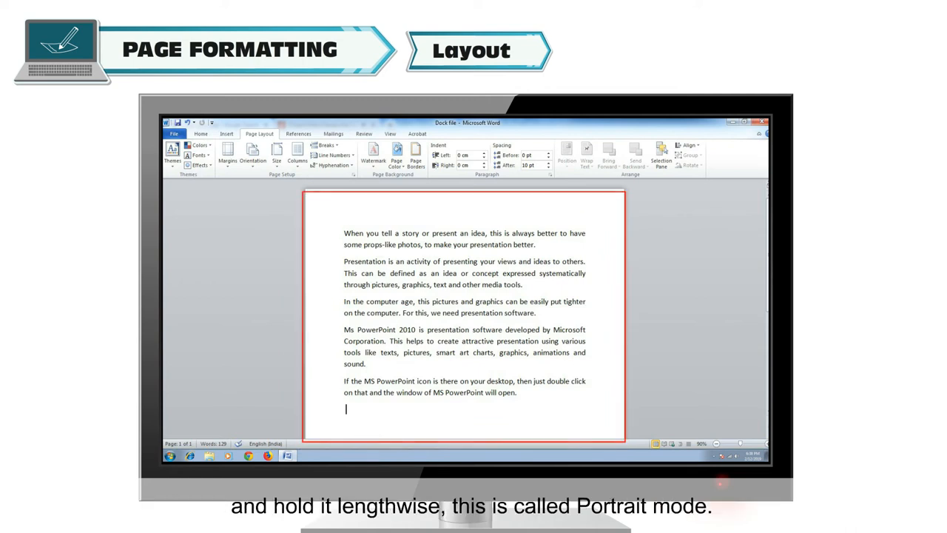
{"action": "left_click", "coordinate": [367, 196]}
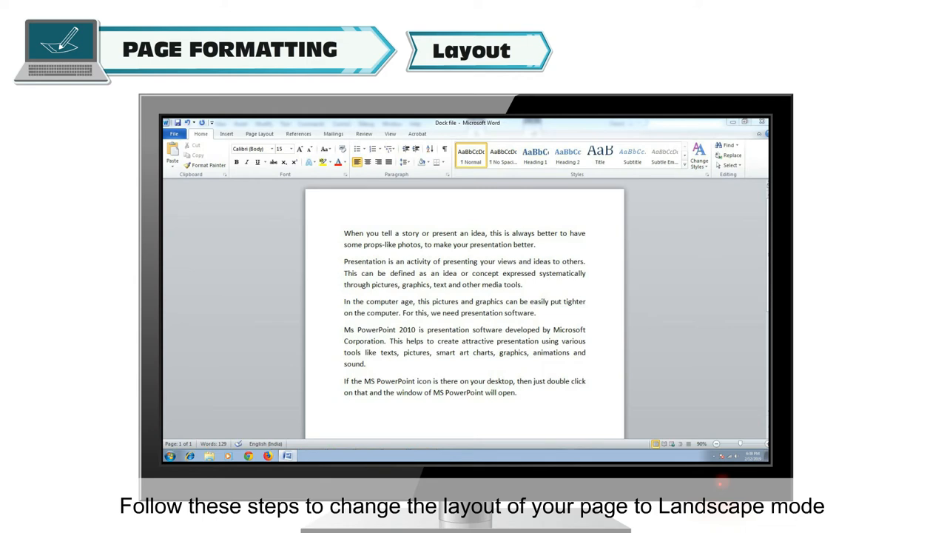
{"action": "mouse_move", "coordinate": [436, 272]}
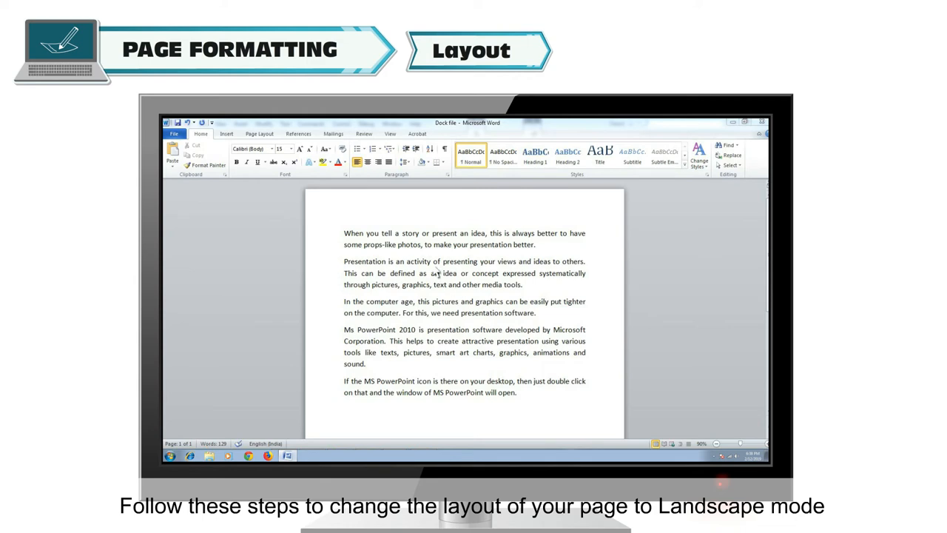
Set the presentation document's page orientation to Landscape
{"action": "left_click", "coordinate": [321, 134]}
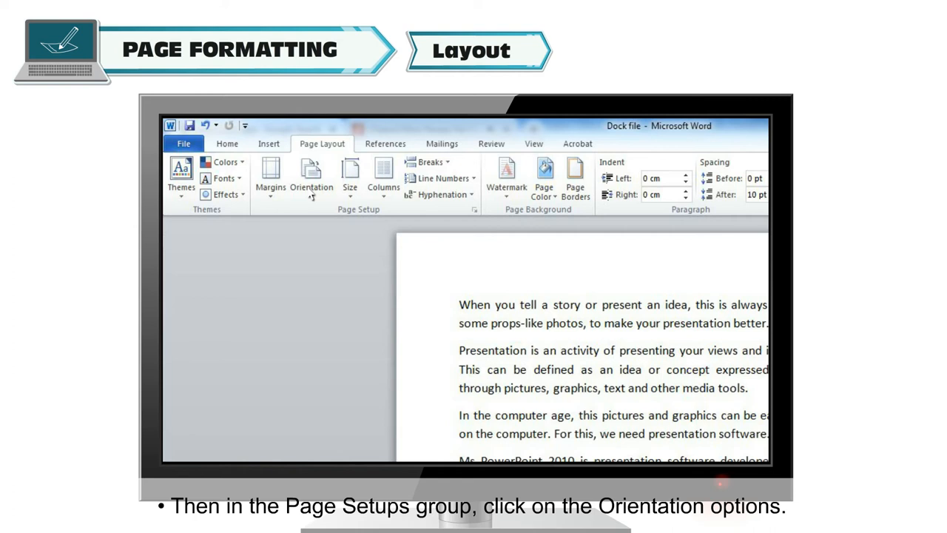
{"action": "left_click", "coordinate": [310, 177]}
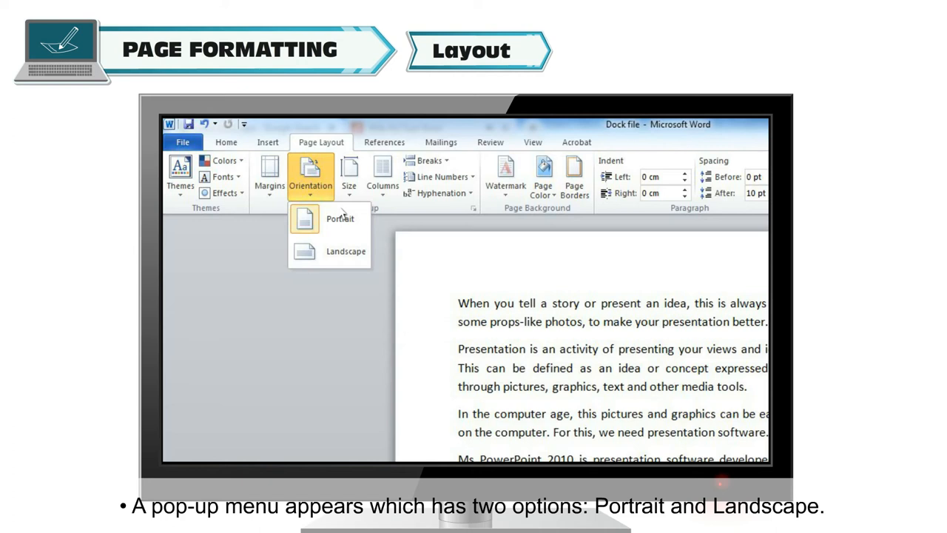
{"action": "mouse_move", "coordinate": [318, 220]}
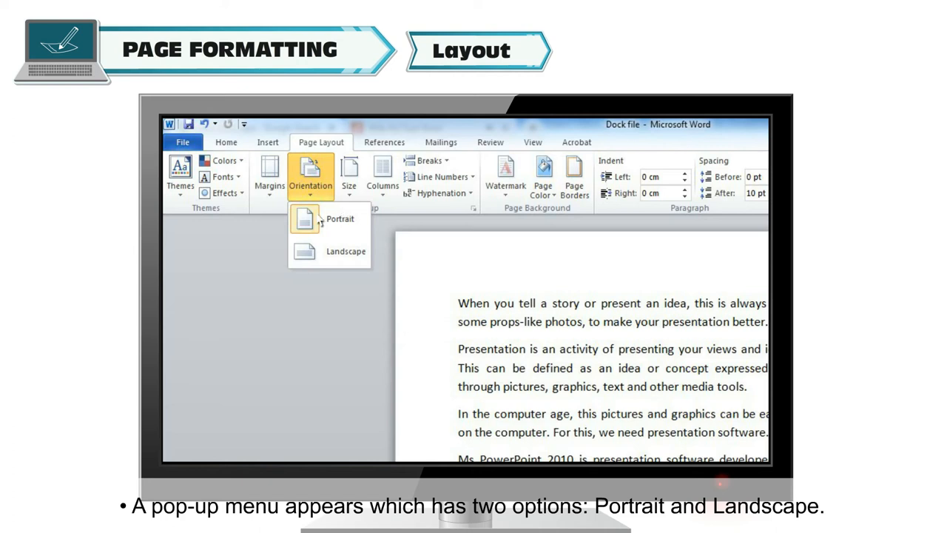
{"action": "mouse_move", "coordinate": [345, 252]}
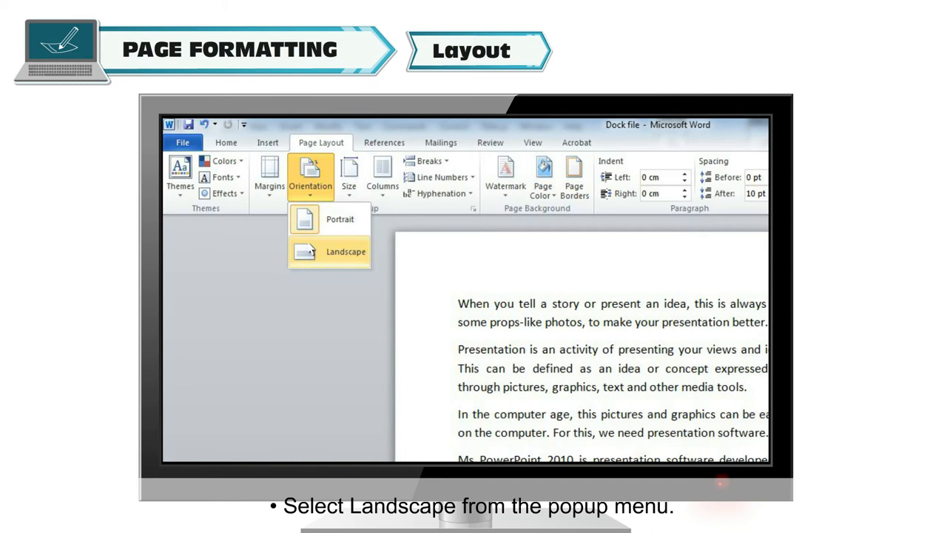
{"action": "left_click", "coordinate": [345, 251]}
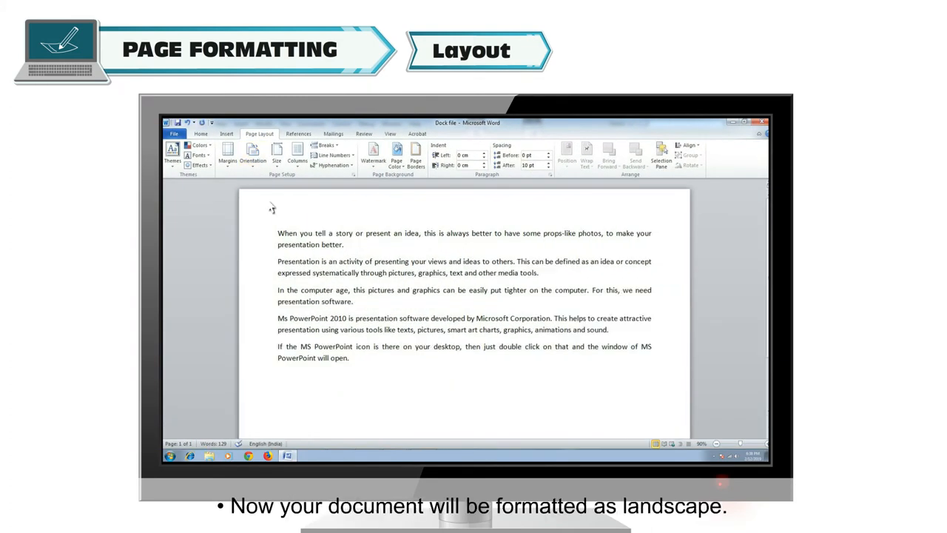
{"action": "mouse_move", "coordinate": [405, 301]}
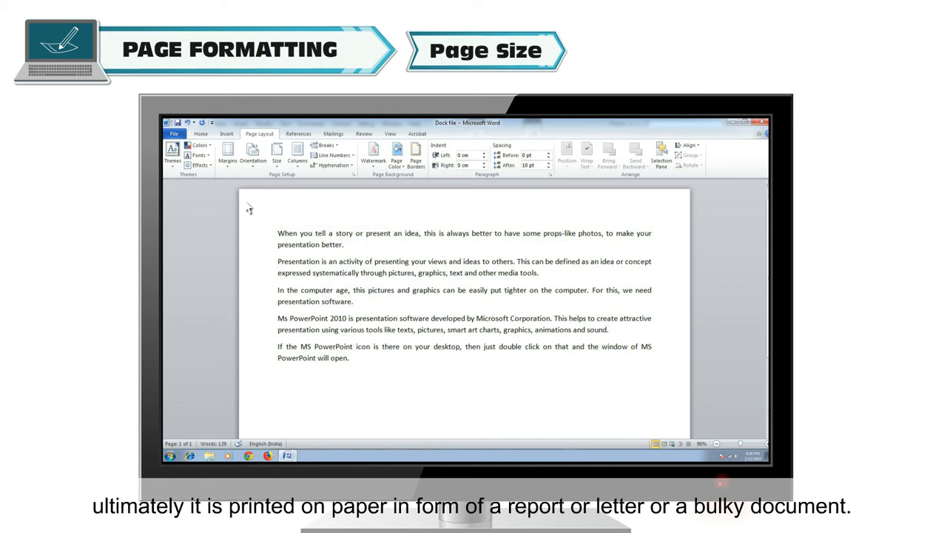
{"action": "mouse_move", "coordinate": [342, 208]}
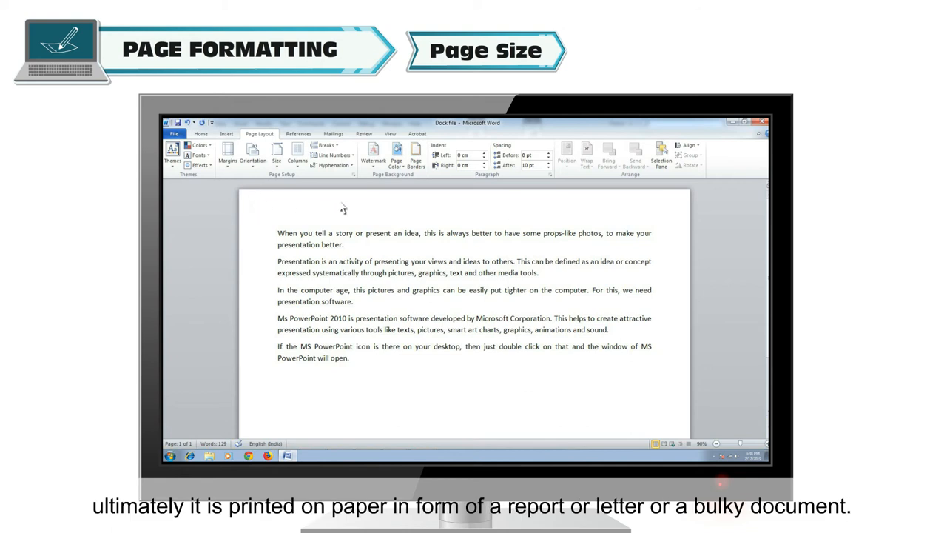
{"action": "mouse_move", "coordinate": [510, 207]}
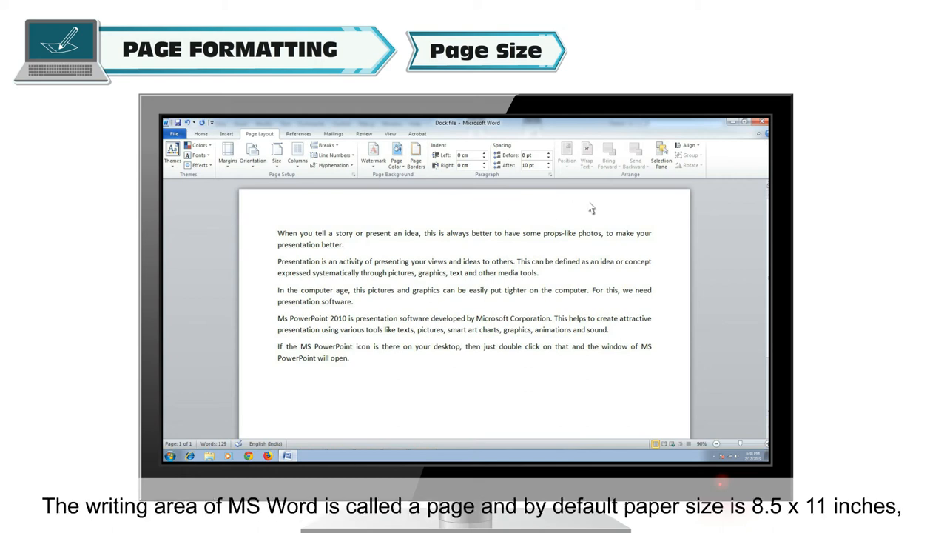
{"action": "mouse_move", "coordinate": [544, 240]}
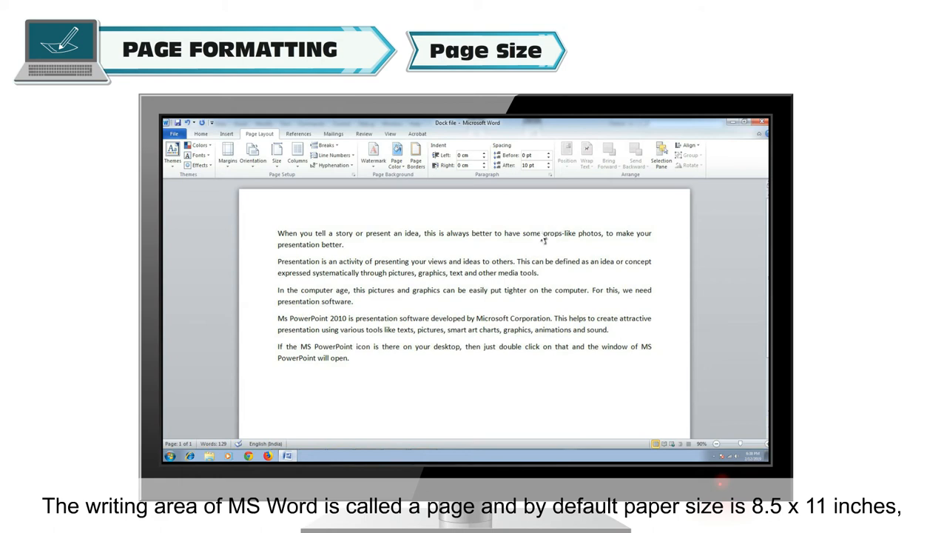
{"action": "mouse_move", "coordinate": [429, 309]}
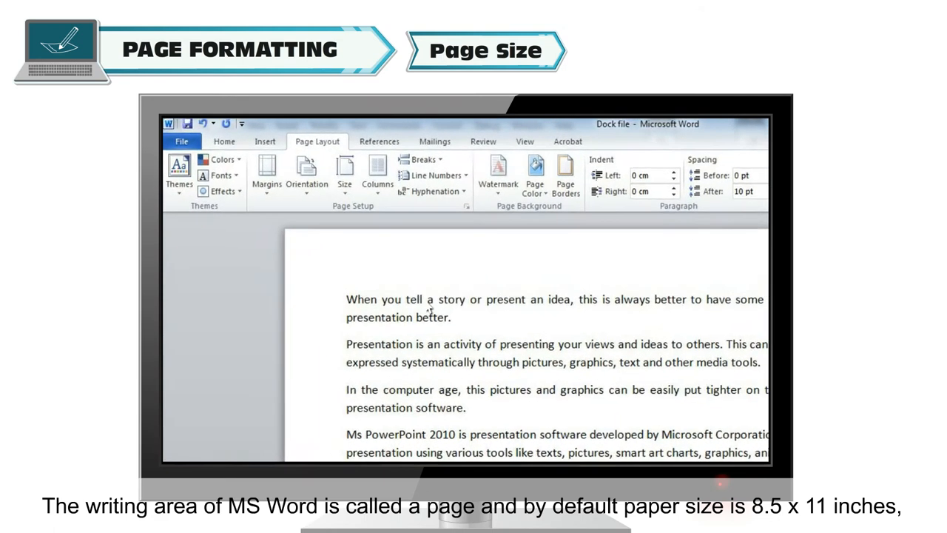
Show the Page Layout Size list of available paper sizes
{"action": "left_click", "coordinate": [344, 177]}
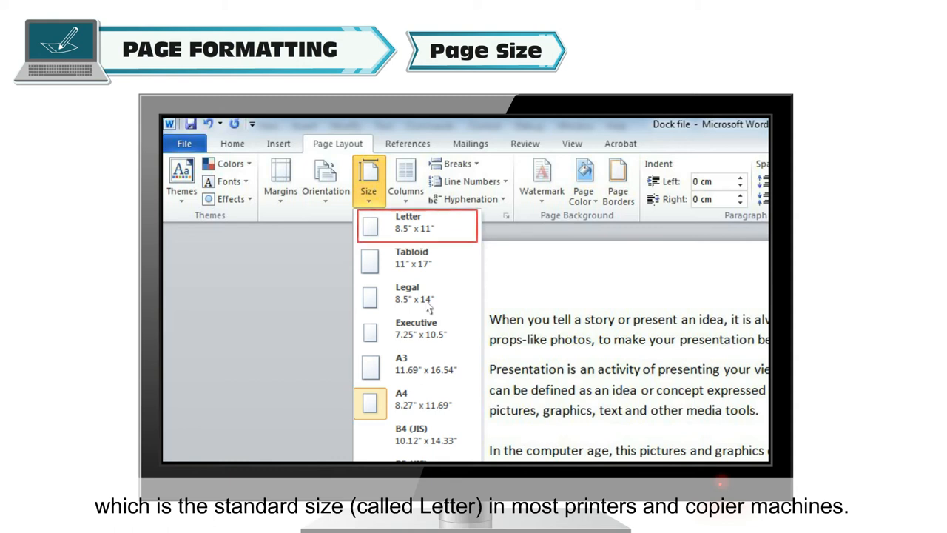
{"action": "left_click", "coordinate": [416, 222]}
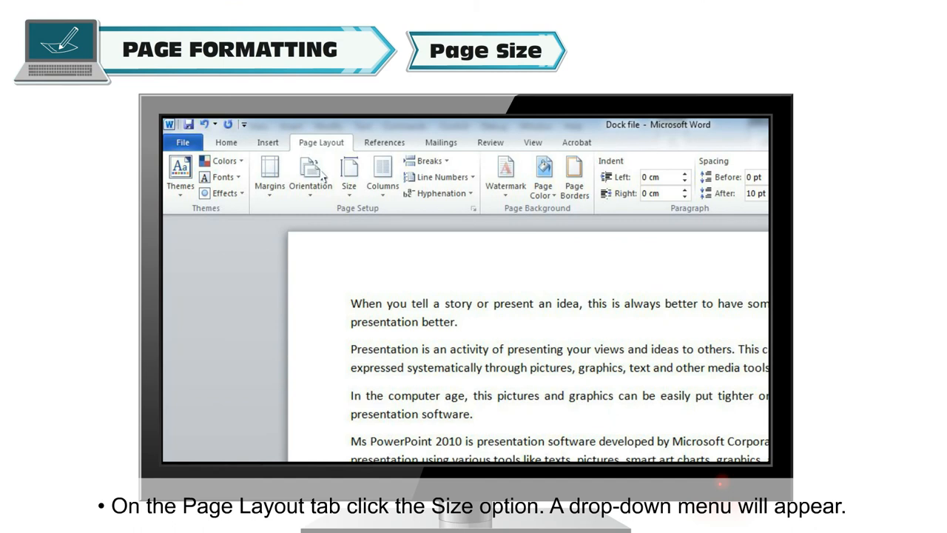
Choose A4 as the paper size from the Size list
{"action": "left_click", "coordinate": [348, 176]}
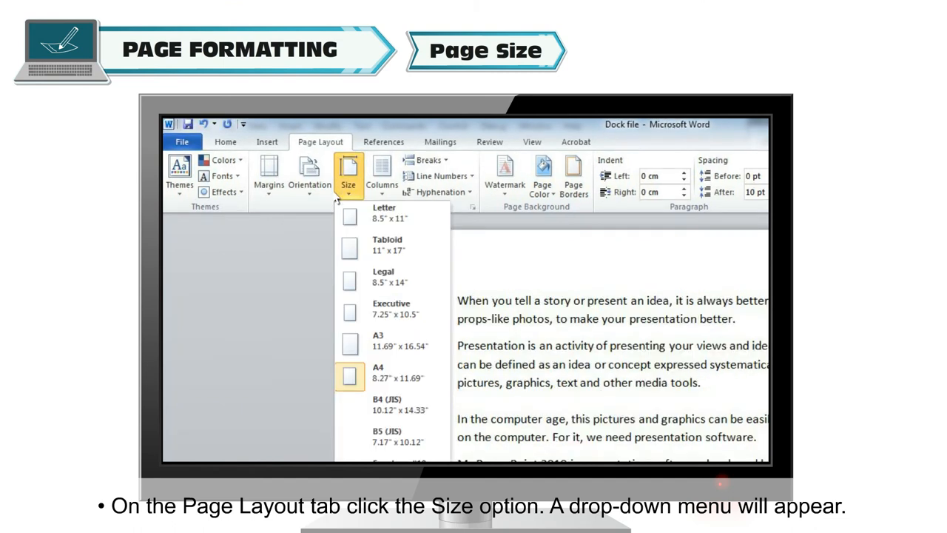
{"action": "mouse_move", "coordinate": [373, 404]}
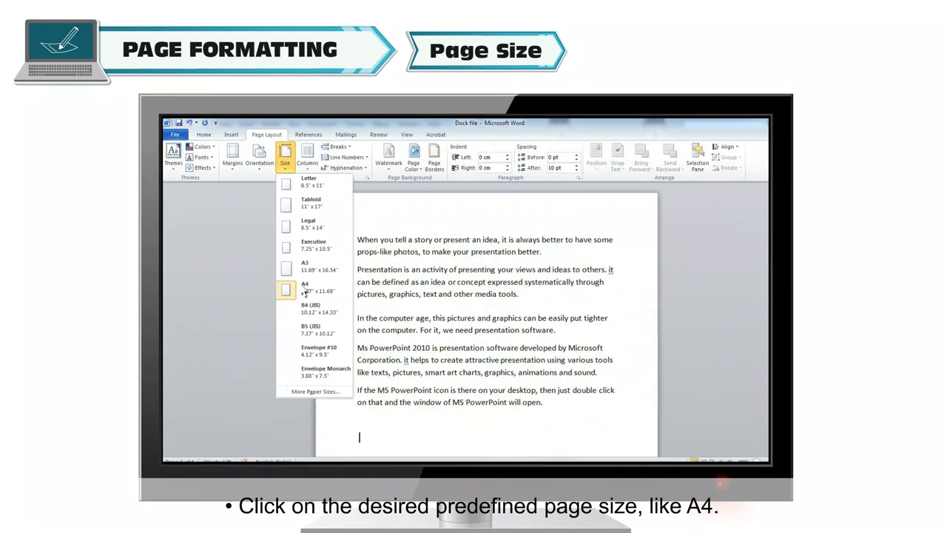
{"action": "left_click", "coordinate": [305, 287]}
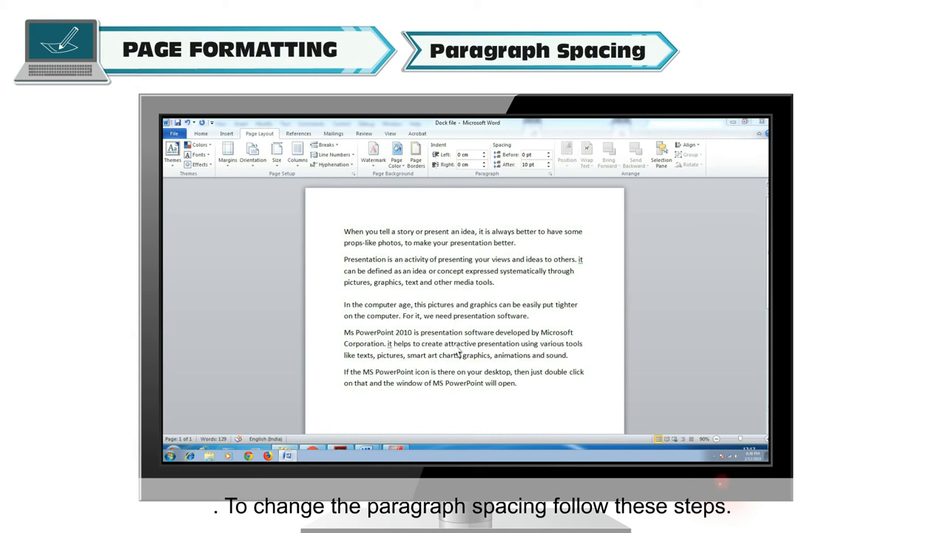
Select the second paragraph, the one about presentations
{"action": "left_click_drag", "start_coordinate": [344, 265], "coordinate": [495, 288]}
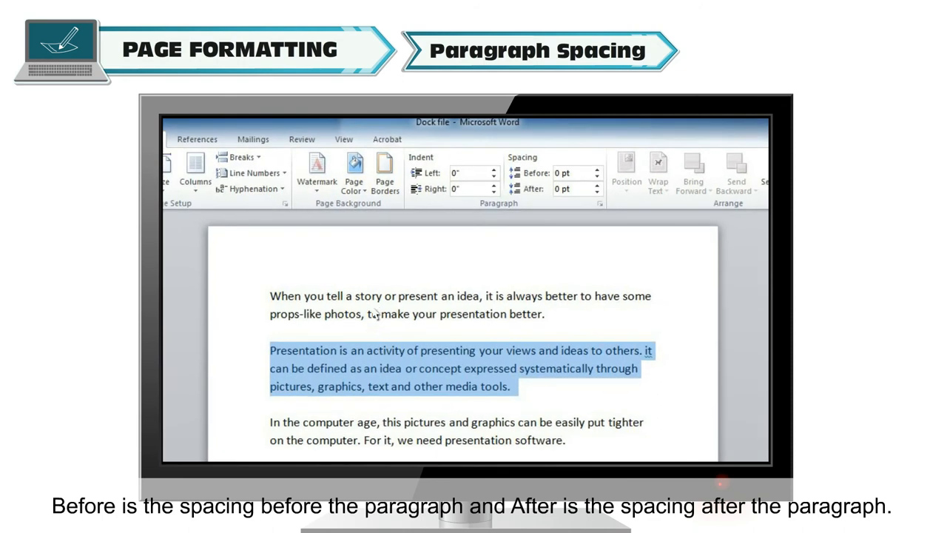
{"action": "mouse_move", "coordinate": [381, 390]}
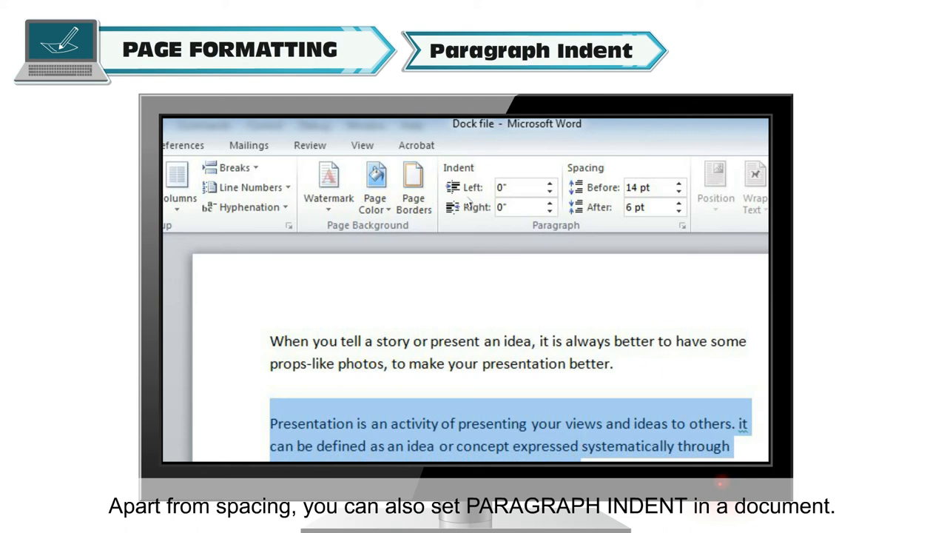
Set the second paragraph's left indent to 0.5" and right indent to 0.7"
{"action": "left_click", "coordinate": [503, 192]}
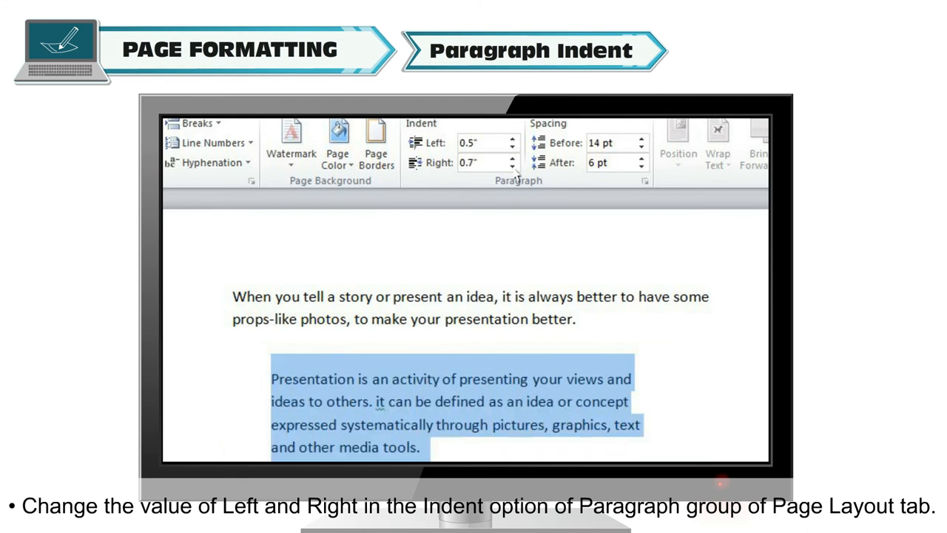
{"action": "mouse_move", "coordinate": [499, 207]}
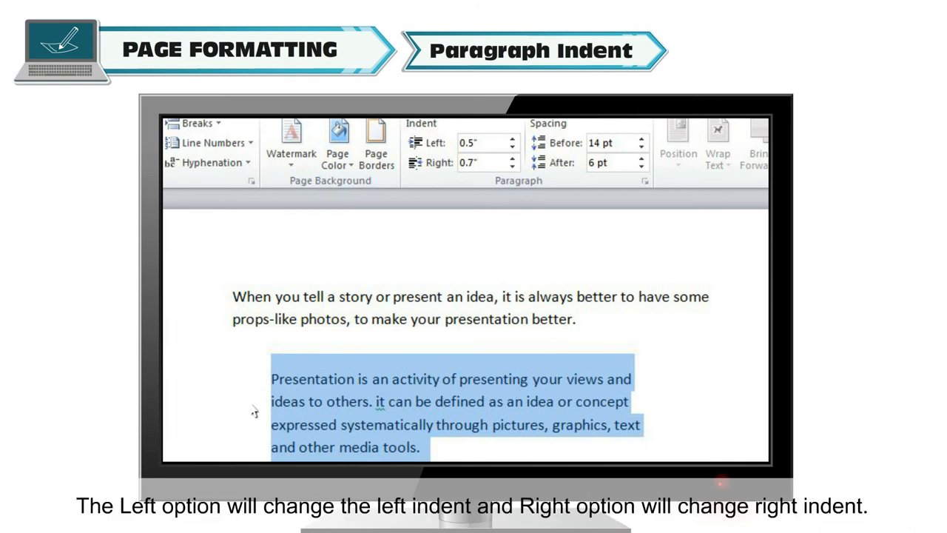
{"action": "mouse_move", "coordinate": [732, 412]}
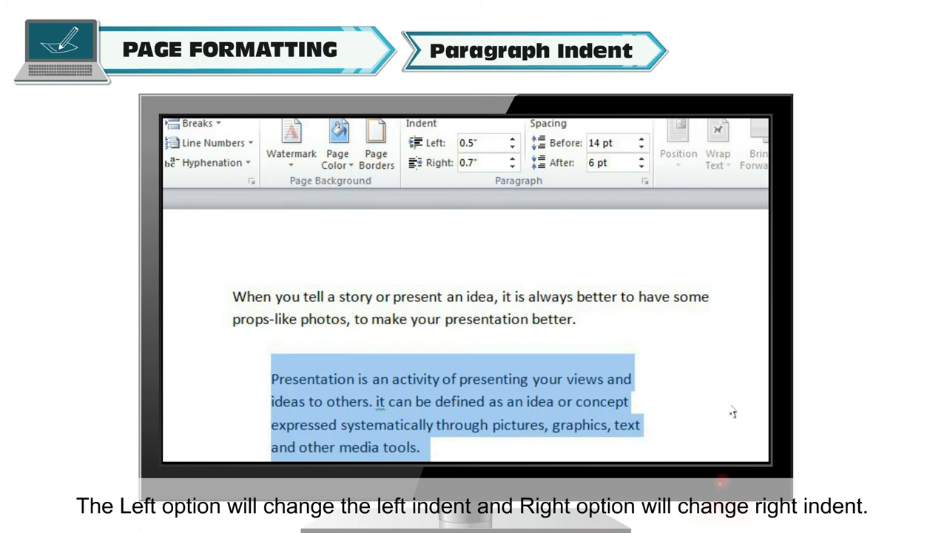
{"action": "mouse_move", "coordinate": [654, 411]}
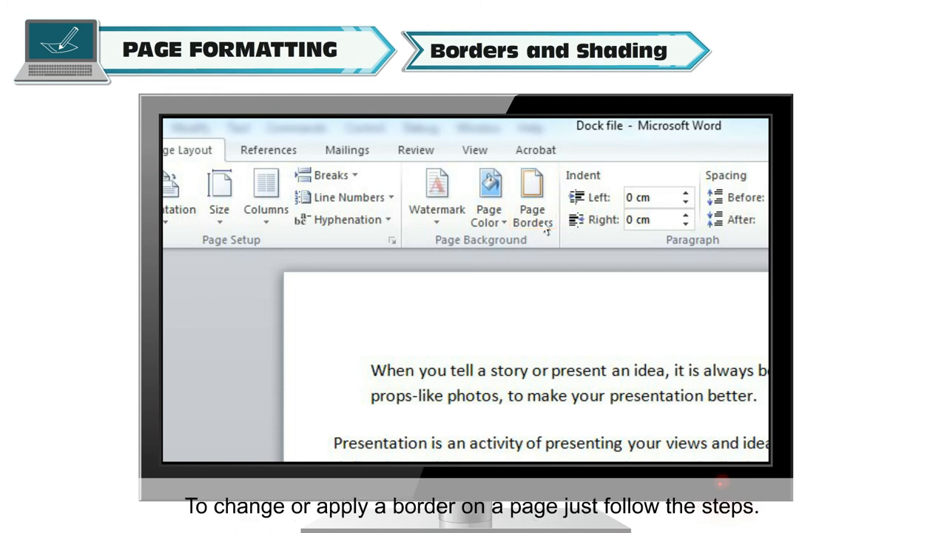
{"action": "left_click", "coordinate": [531, 200]}
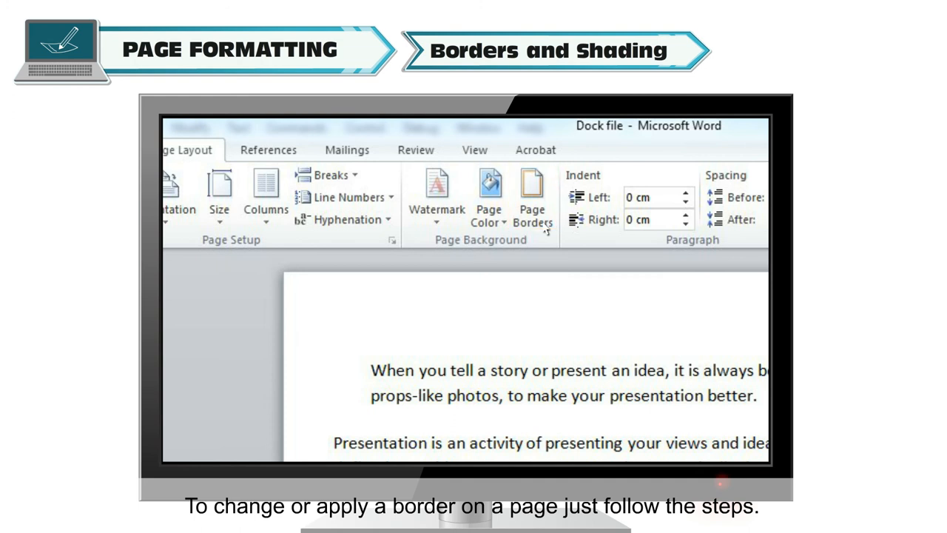
{"action": "left_click", "coordinate": [239, 134]}
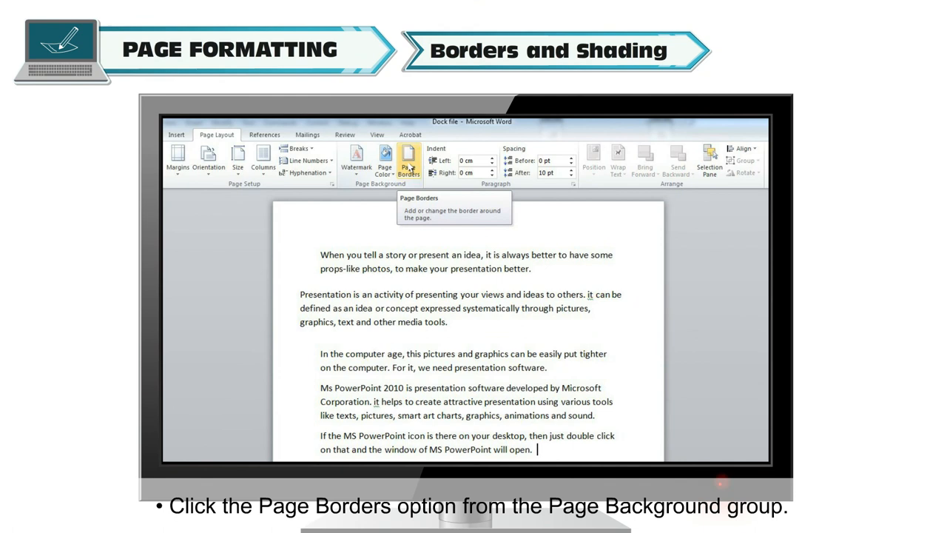
Apply a 3-D page border to the whole document via Page Borders
{"action": "left_click", "coordinate": [409, 160]}
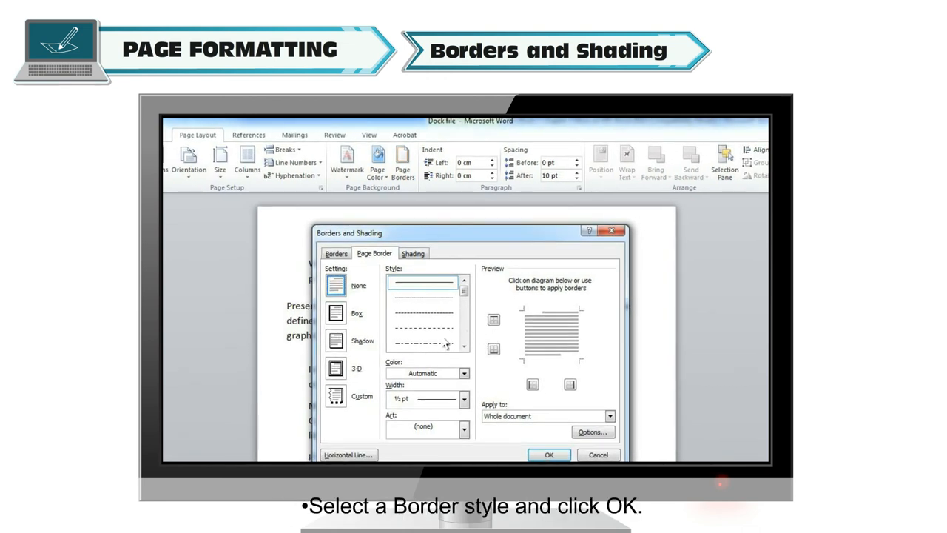
{"action": "left_click", "coordinate": [335, 368]}
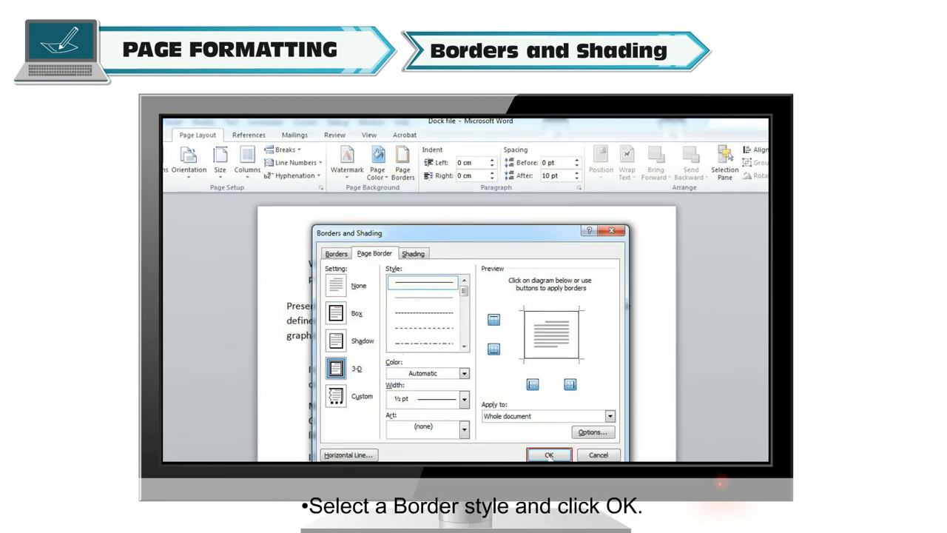
{"action": "left_click", "coordinate": [549, 454]}
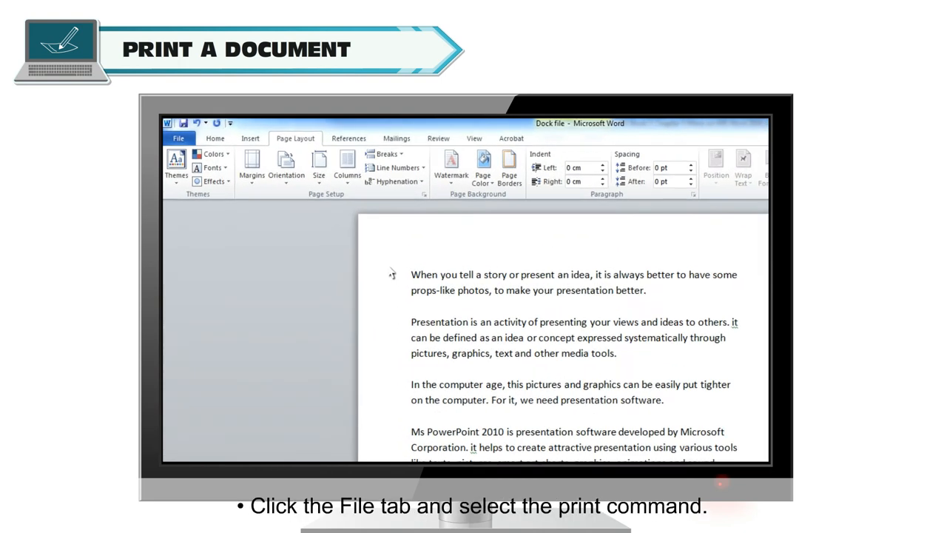
{"action": "left_click", "coordinate": [178, 138]}
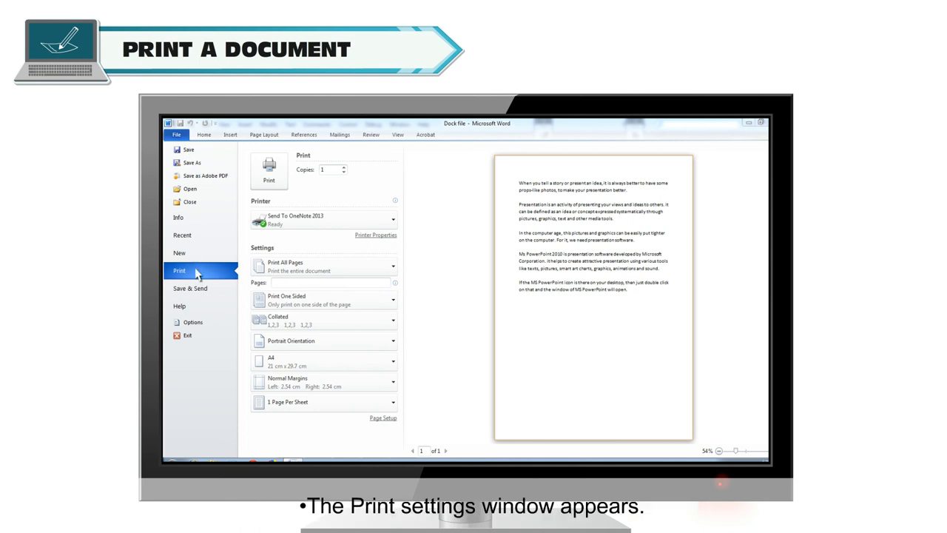
{"action": "mouse_move", "coordinate": [290, 257]}
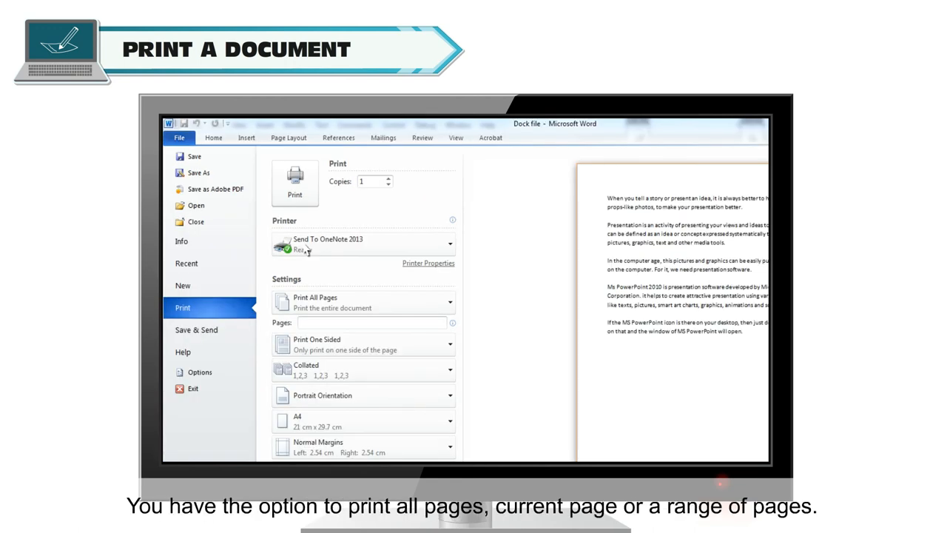
{"action": "mouse_move", "coordinate": [347, 295]}
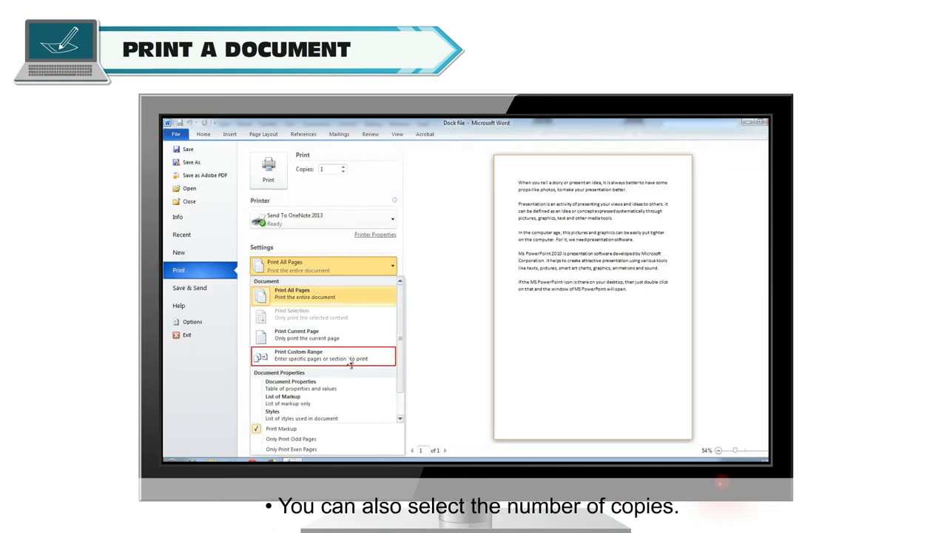
{"action": "left_click", "coordinate": [323, 266]}
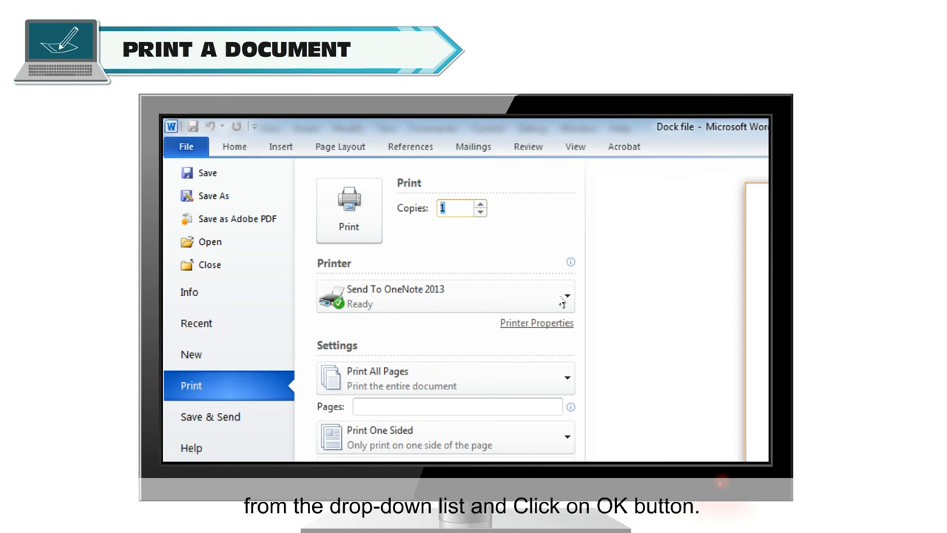
{"action": "left_click", "coordinate": [566, 296]}
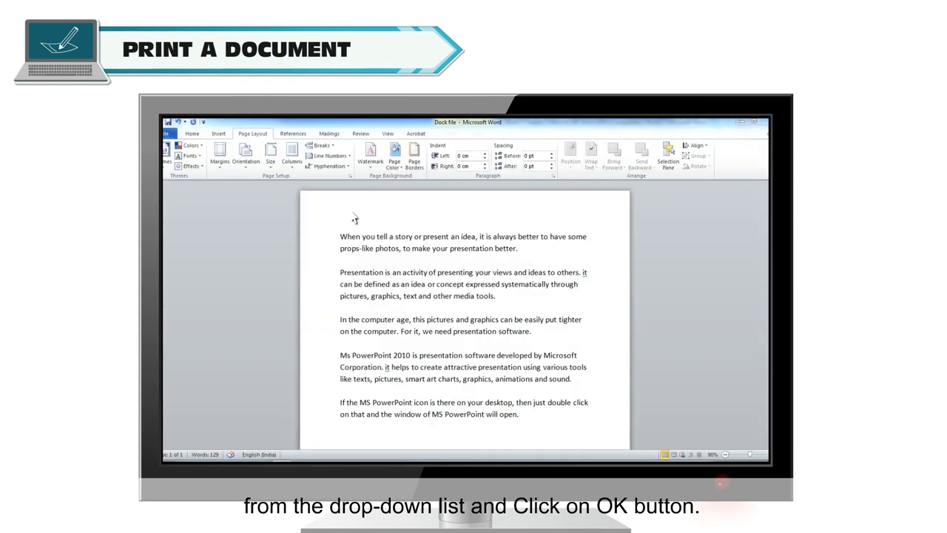
{"action": "mouse_move", "coordinate": [560, 303]}
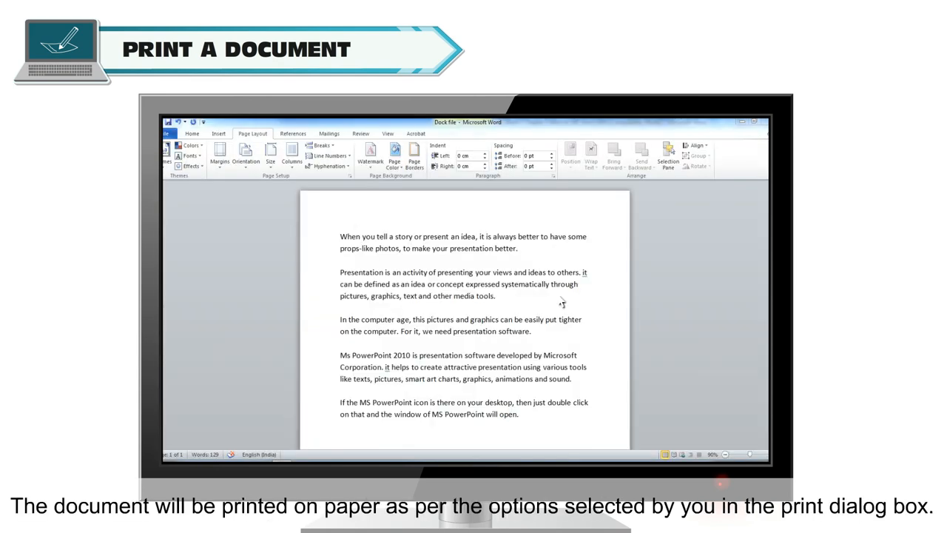